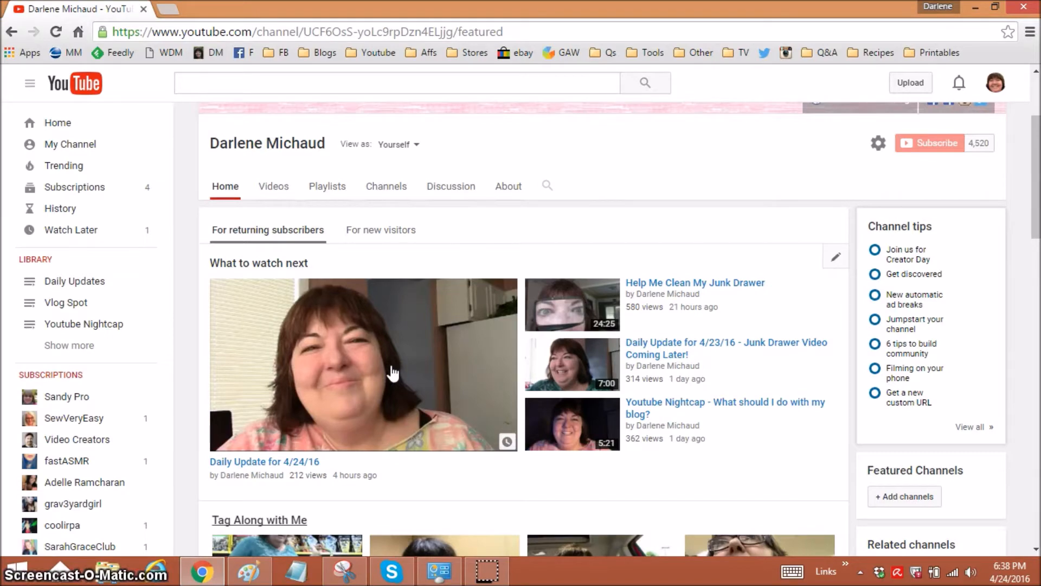
# - Page the Tag Along with Me shelf forward, then browse the hair and granddaughter playlists
pyautogui.scroll(-3)
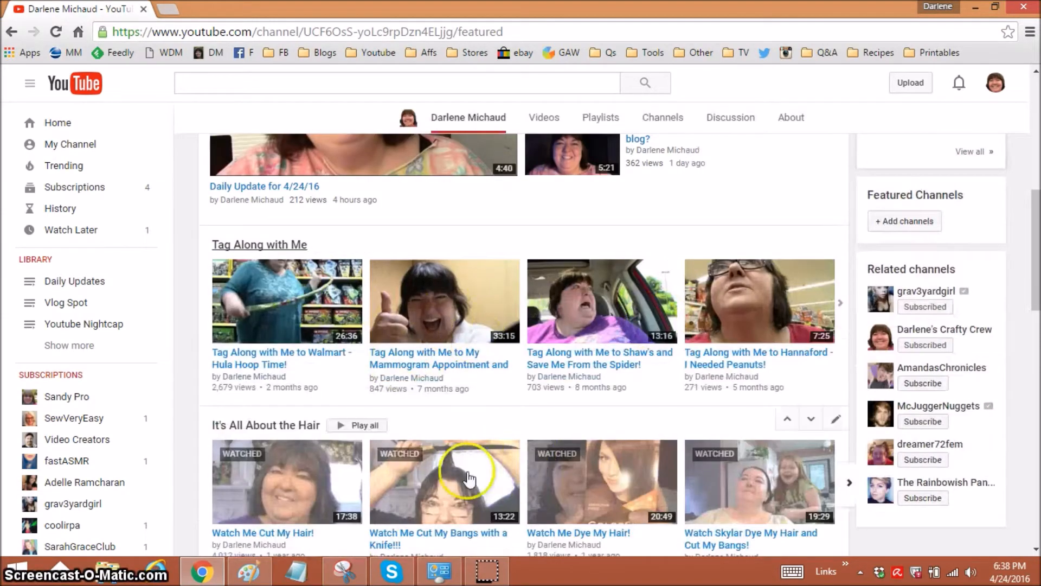
pyautogui.scroll(-3)
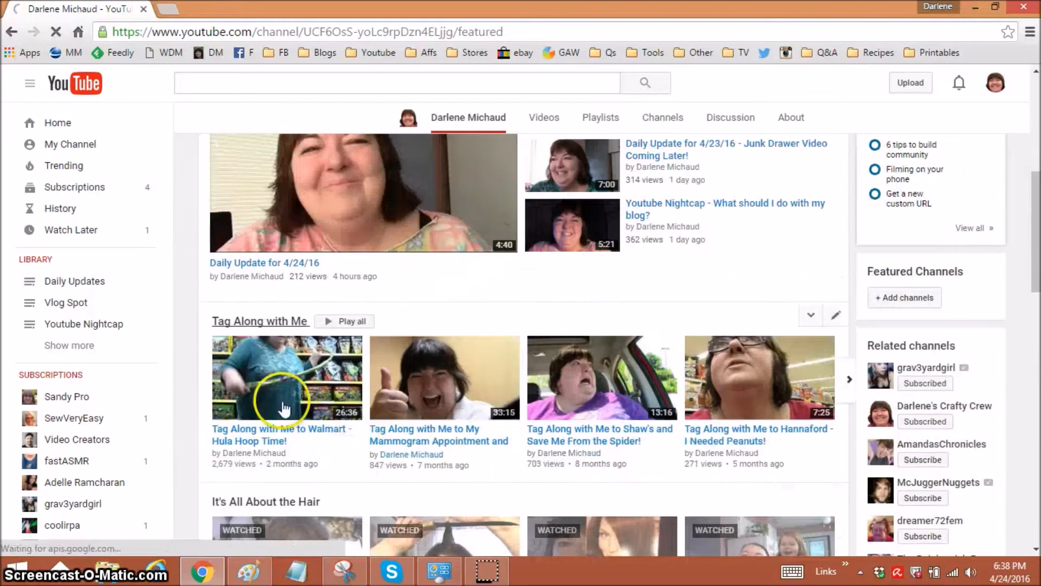
pyautogui.moveTo(326, 442)
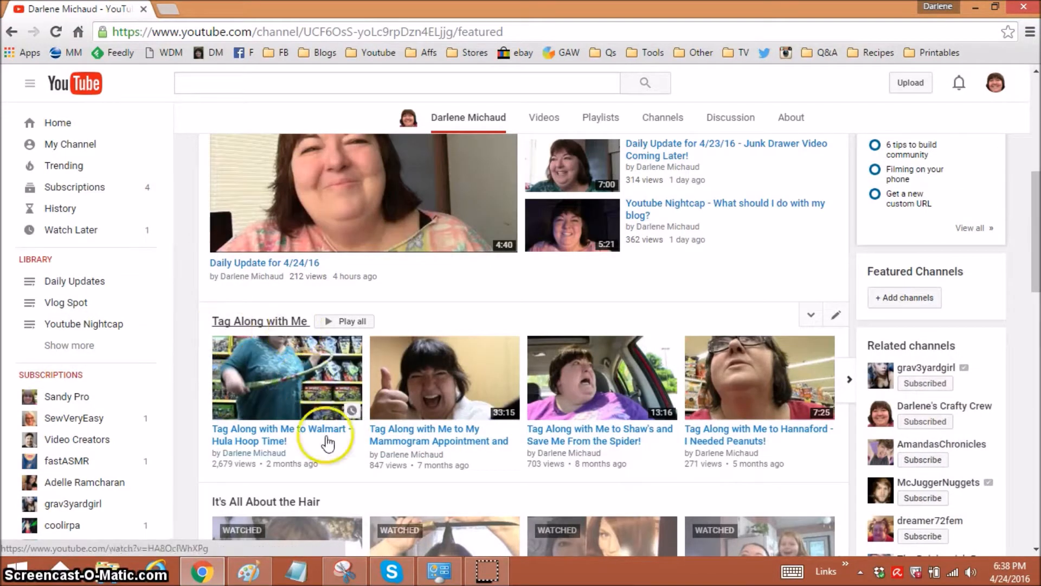
pyautogui.scroll(-3)
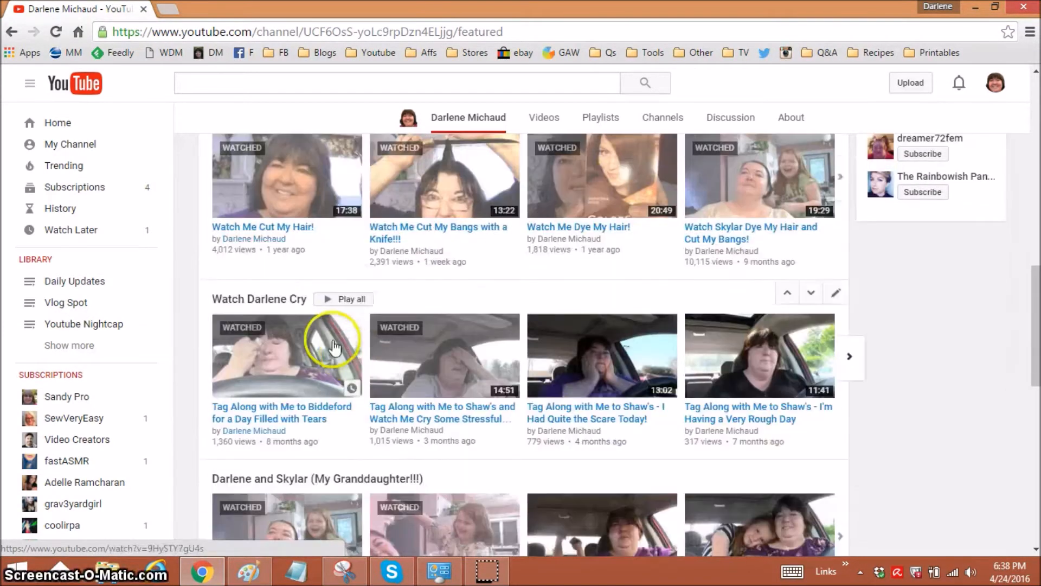
pyautogui.scroll(-3)
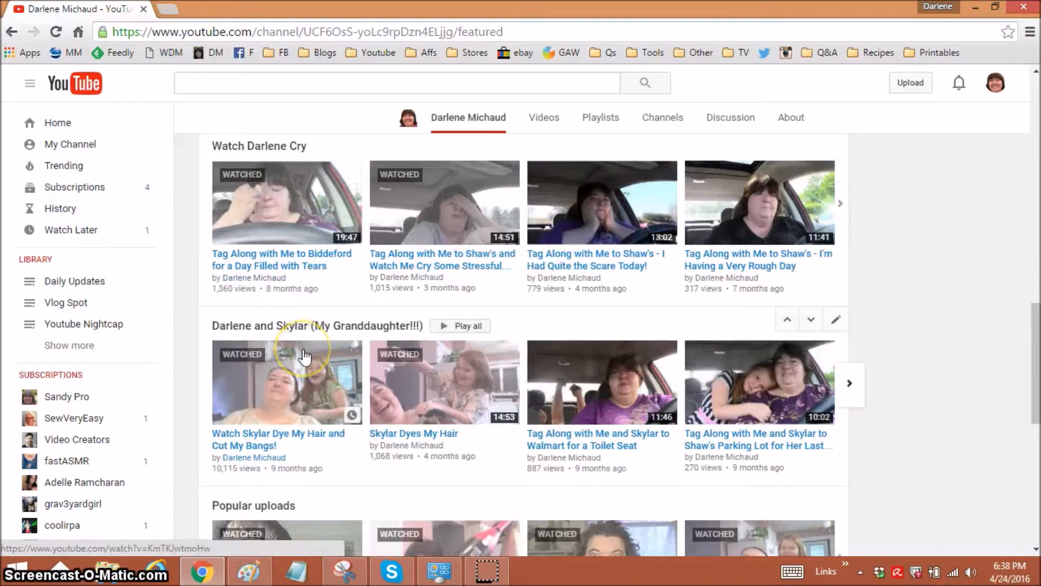
pyautogui.scroll(-3)
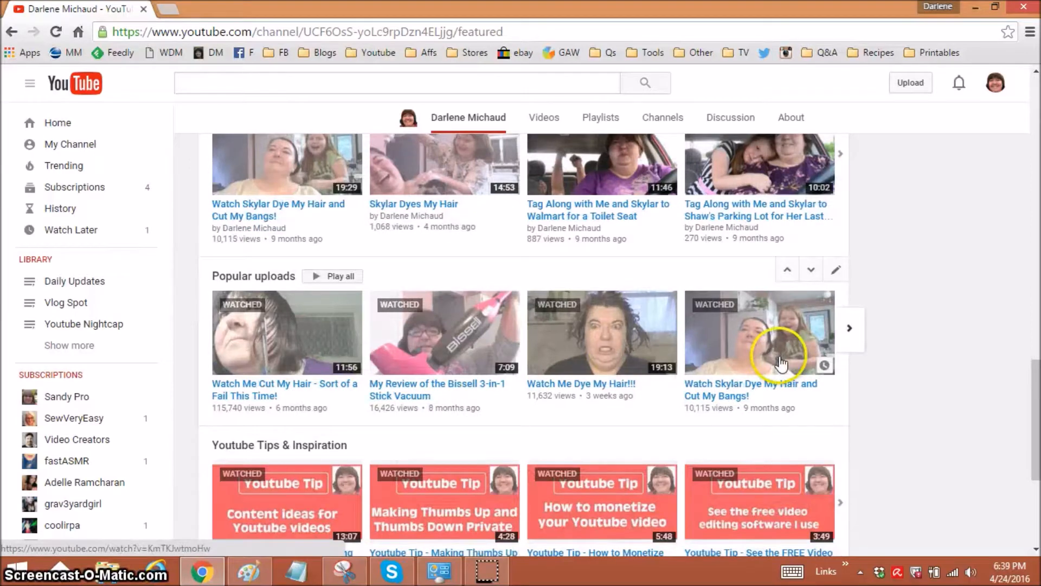
pyautogui.scroll(-3)
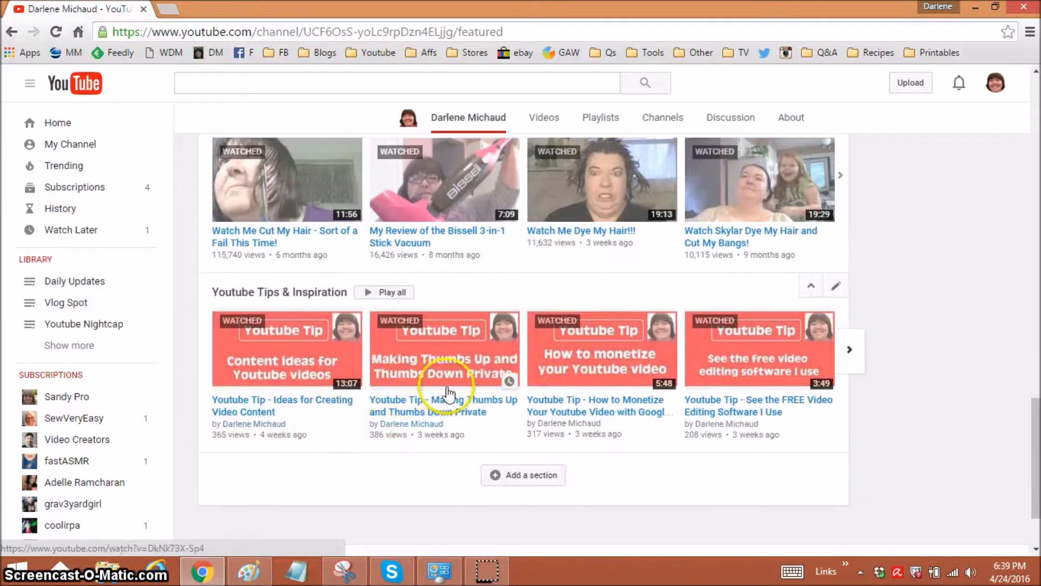
pyautogui.scroll(-3)
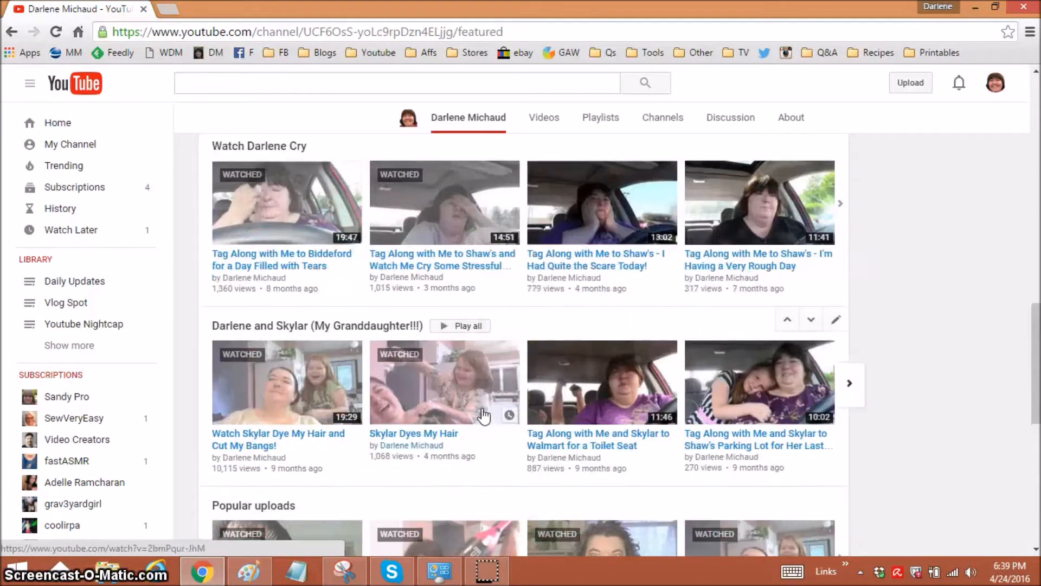
pyautogui.scroll(-3)
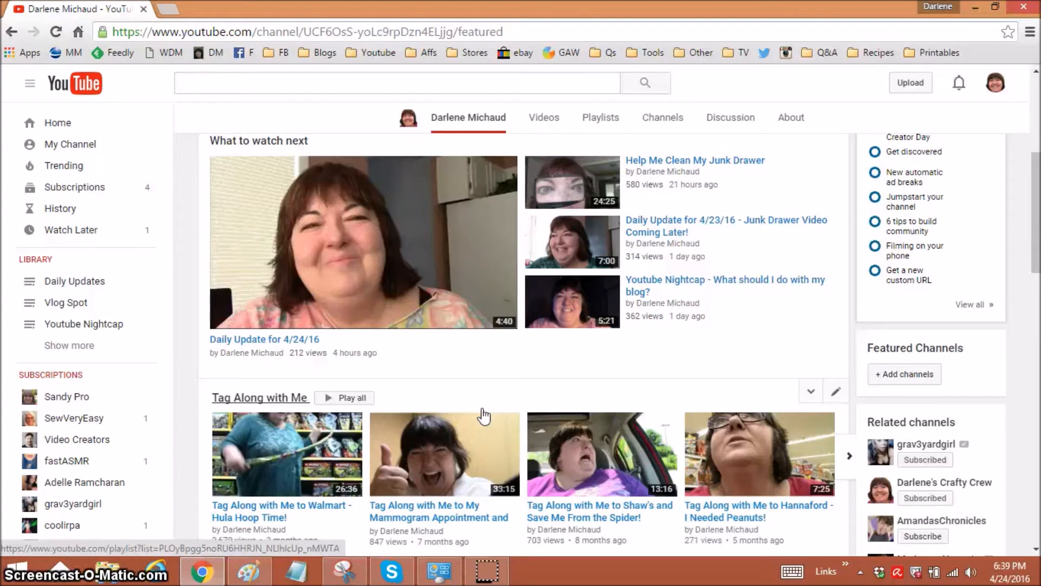
pyautogui.scroll(-3)
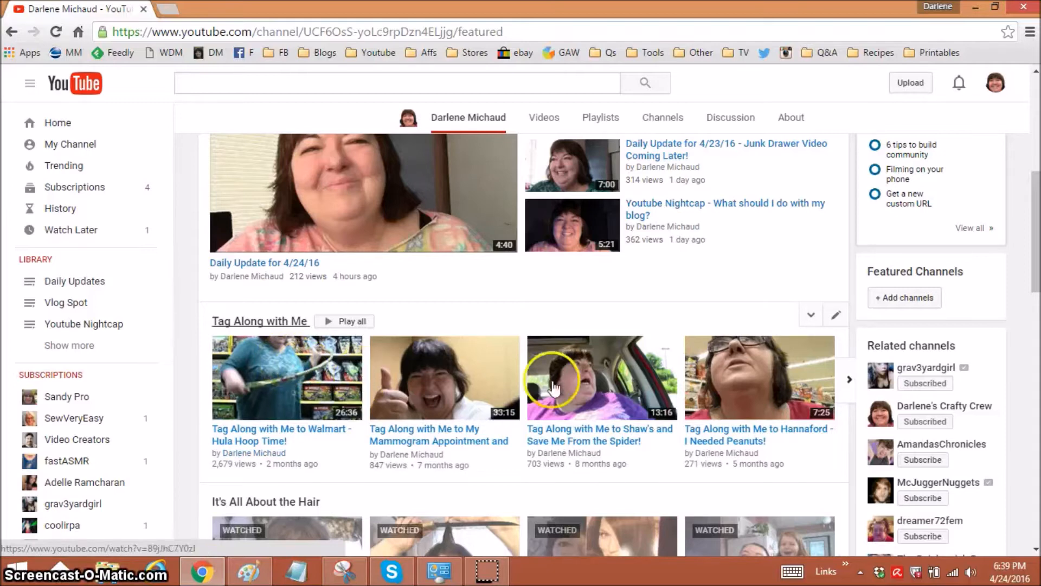
pyautogui.moveTo(480, 390)
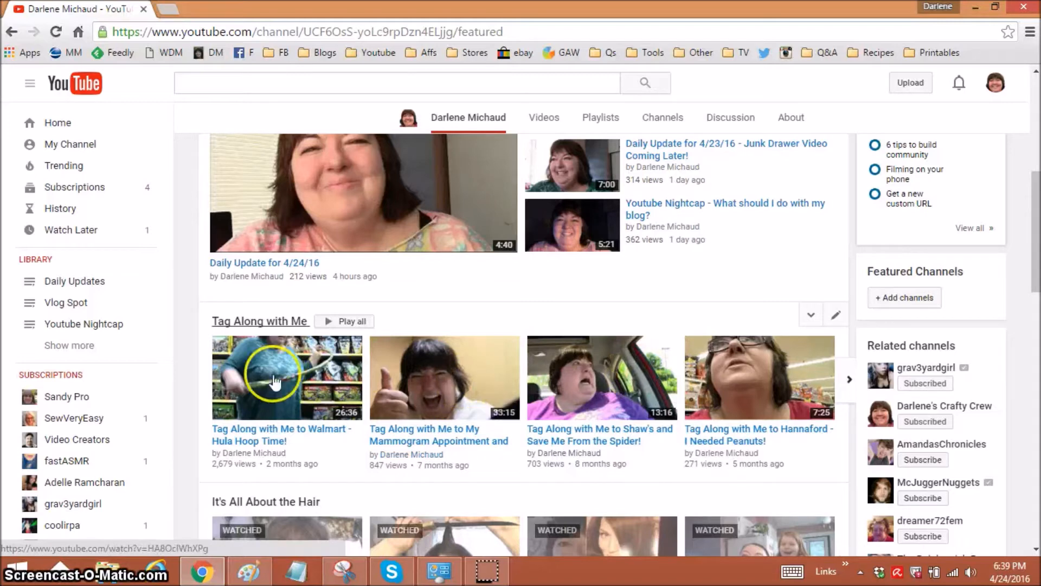
pyautogui.moveTo(583, 377)
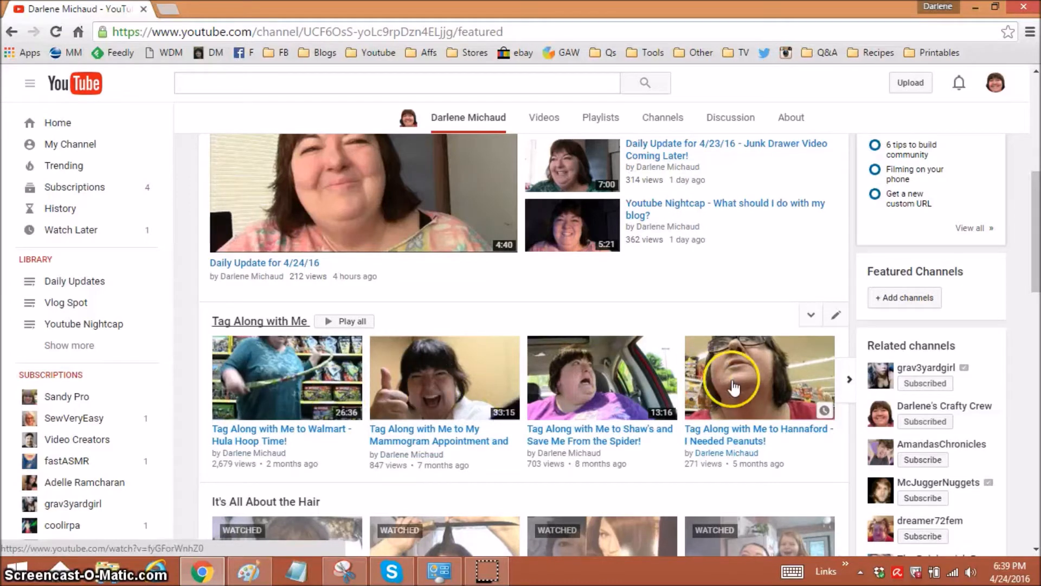
pyautogui.moveTo(853, 385)
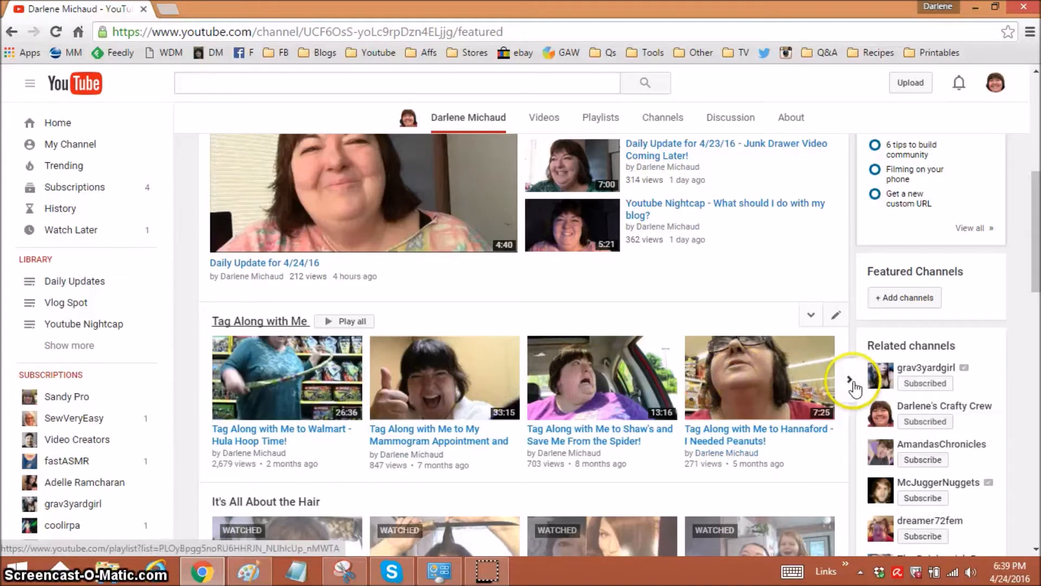
pyautogui.click(851, 378)
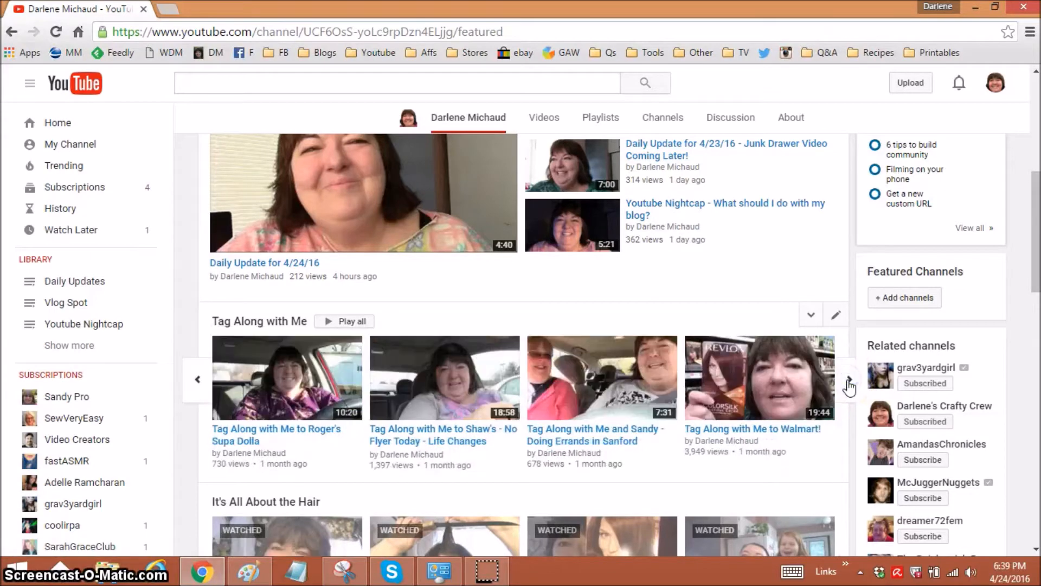
pyautogui.scroll(-3)
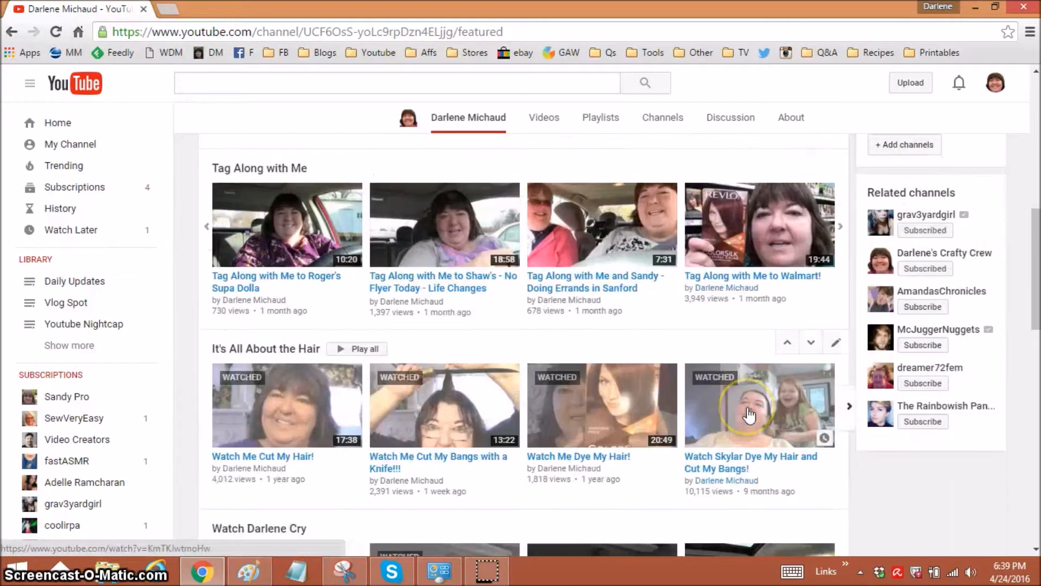
pyautogui.scroll(-3)
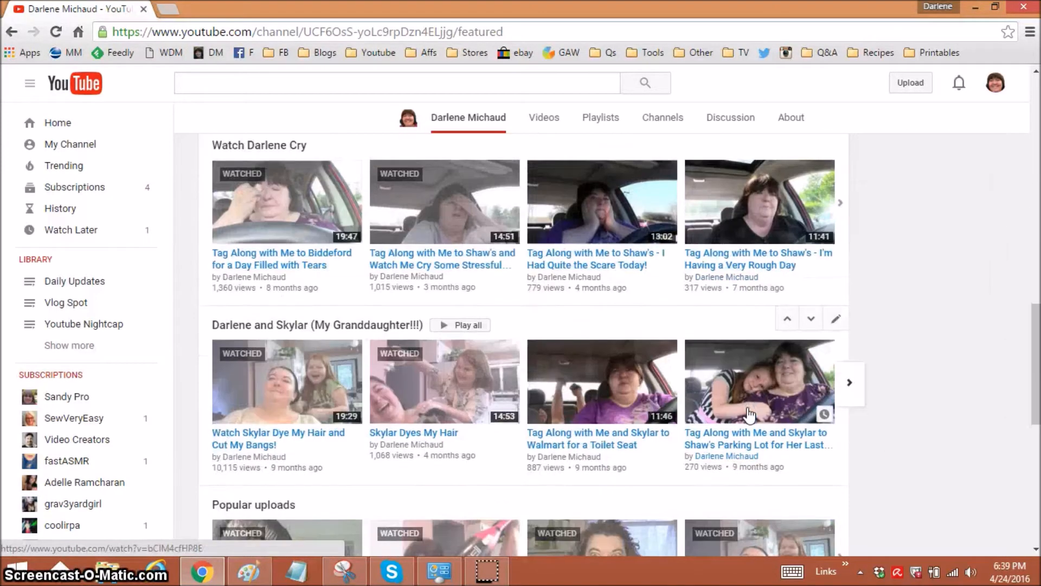
pyautogui.scroll(-3)
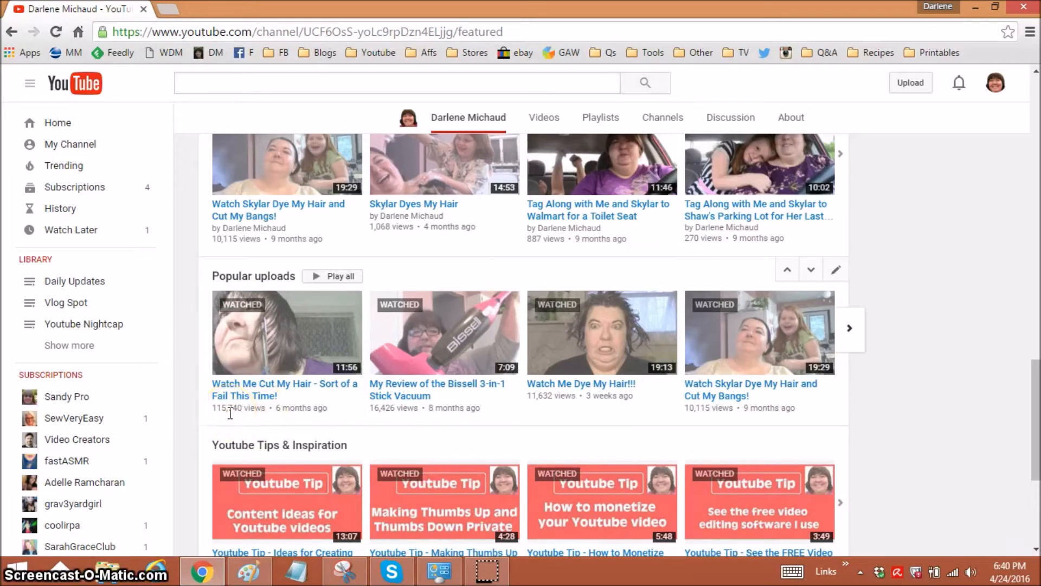
pyautogui.moveTo(594, 391)
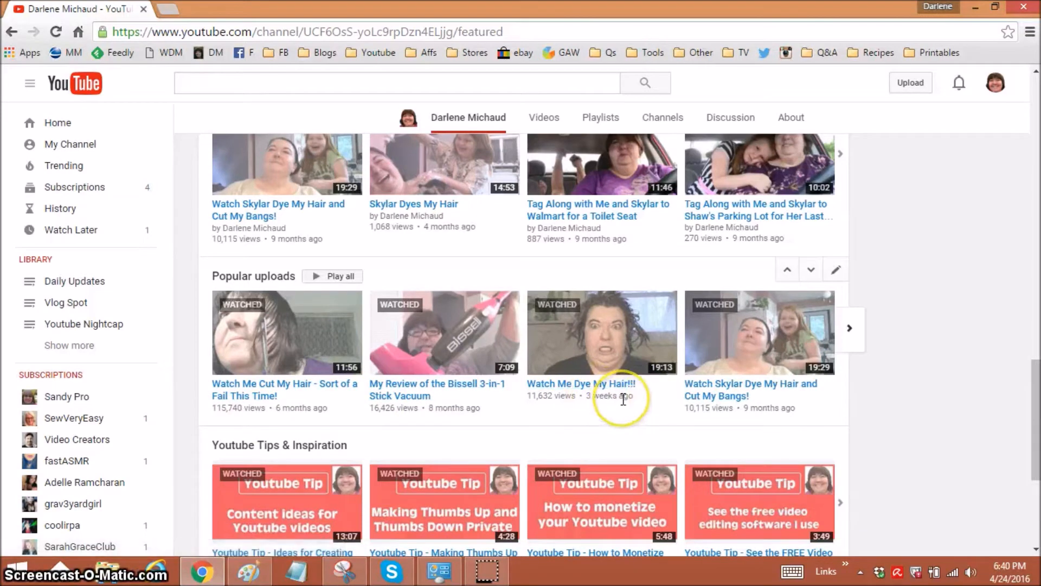
pyautogui.moveTo(623, 399)
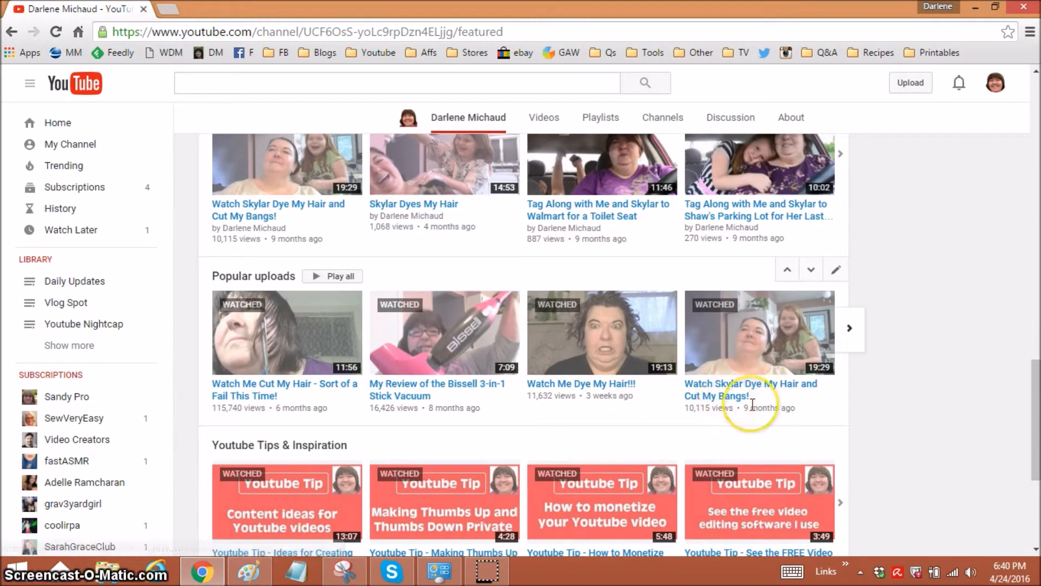
pyautogui.scroll(-3)
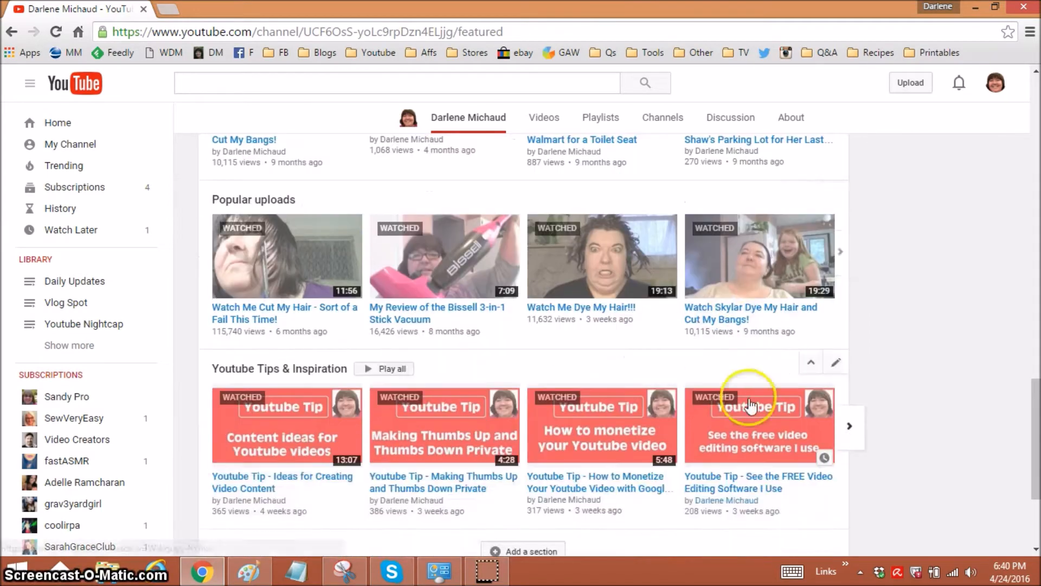
pyautogui.scroll(-3)
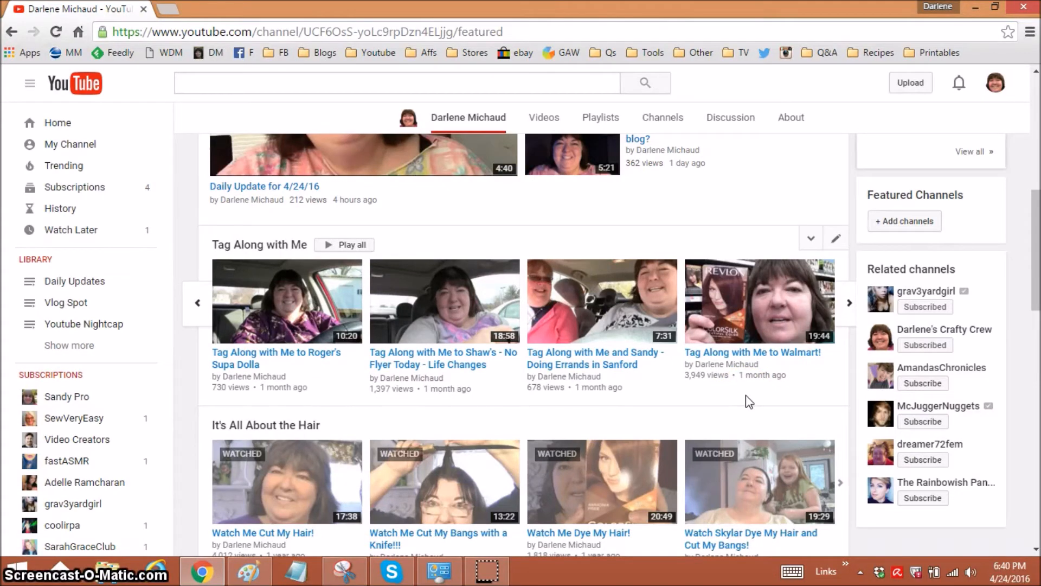
pyautogui.scroll(-3)
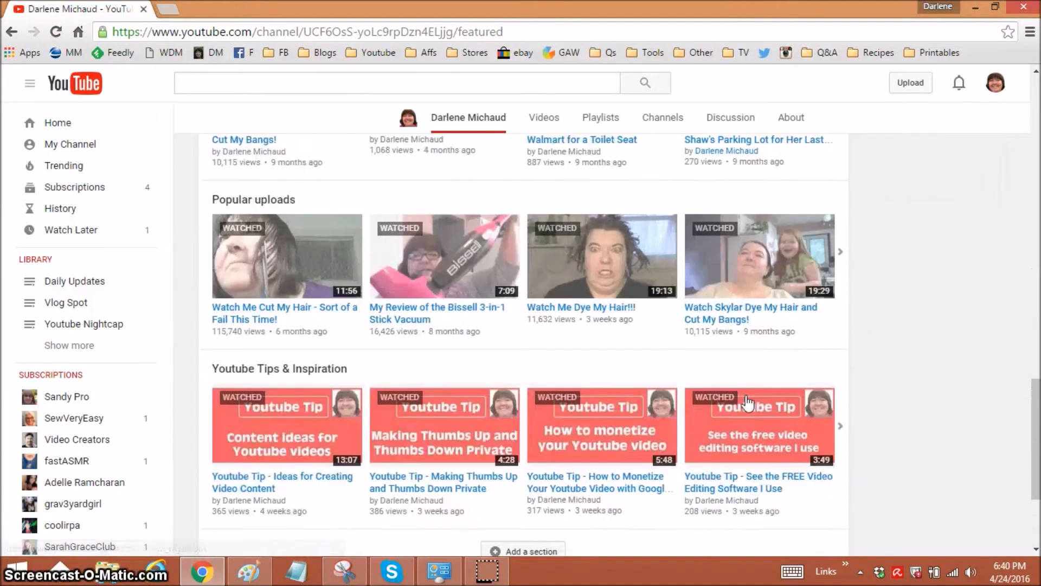
pyautogui.scroll(-3)
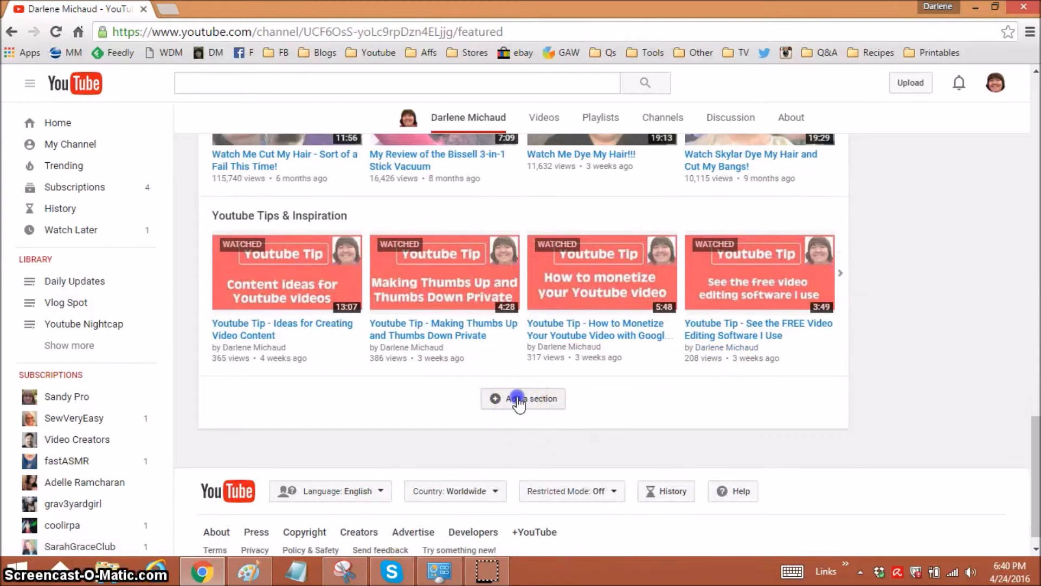
# - Add a new section, review its Layout options, and set its content to Uploads
pyautogui.click(523, 398)
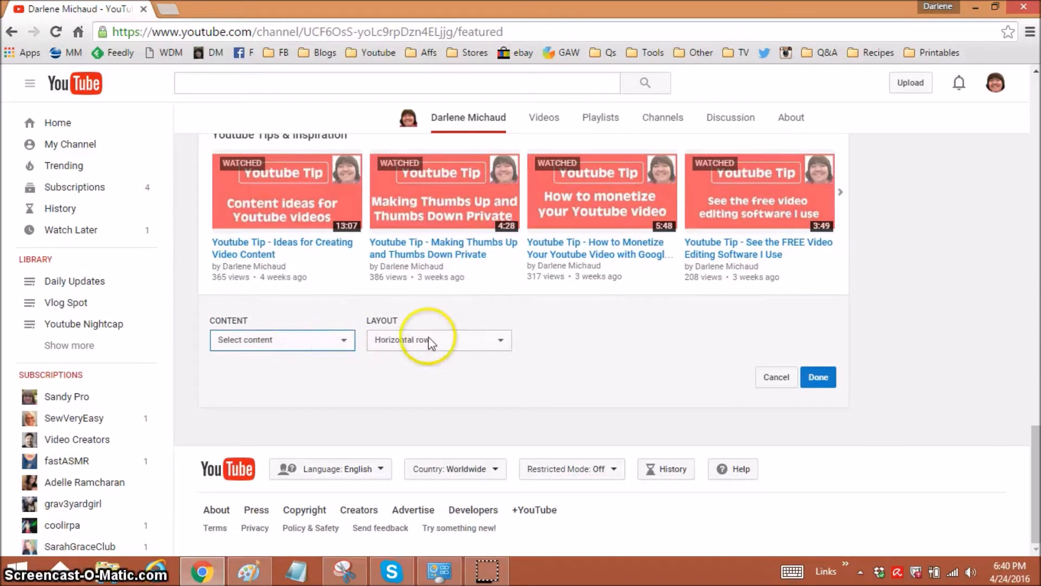
pyautogui.click(438, 339)
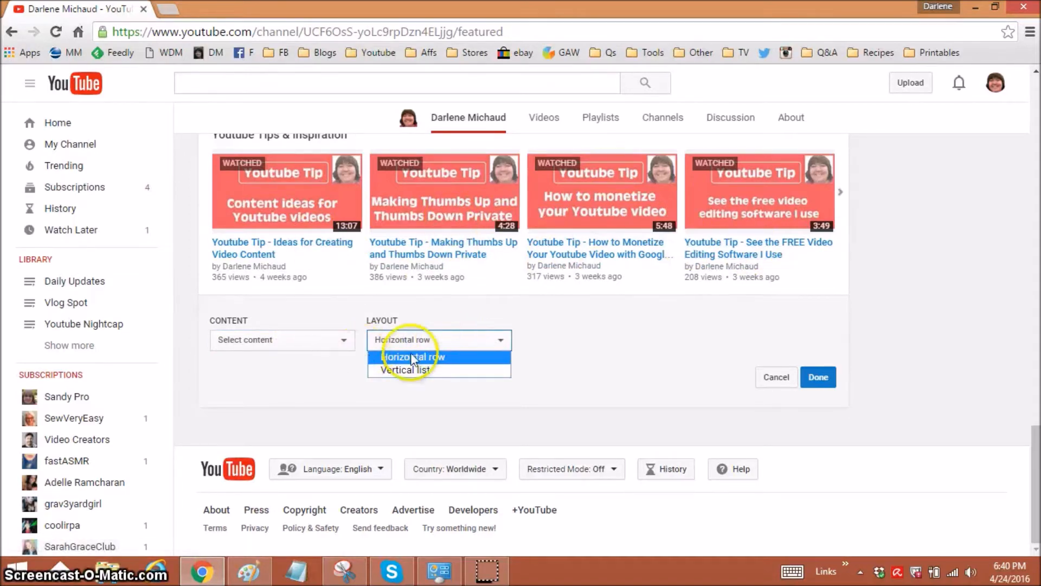
pyautogui.click(281, 339)
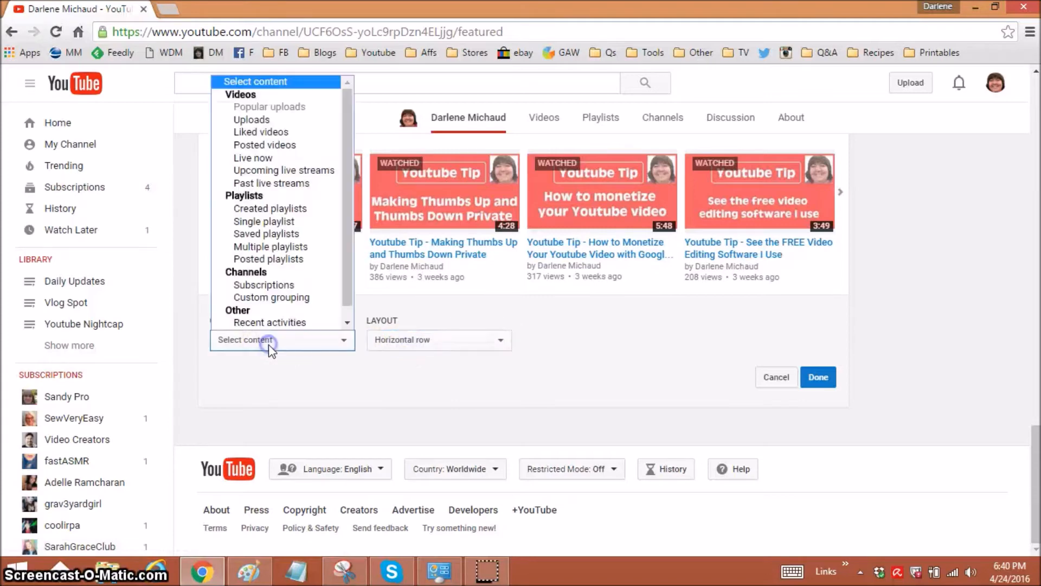
pyautogui.moveTo(271, 348)
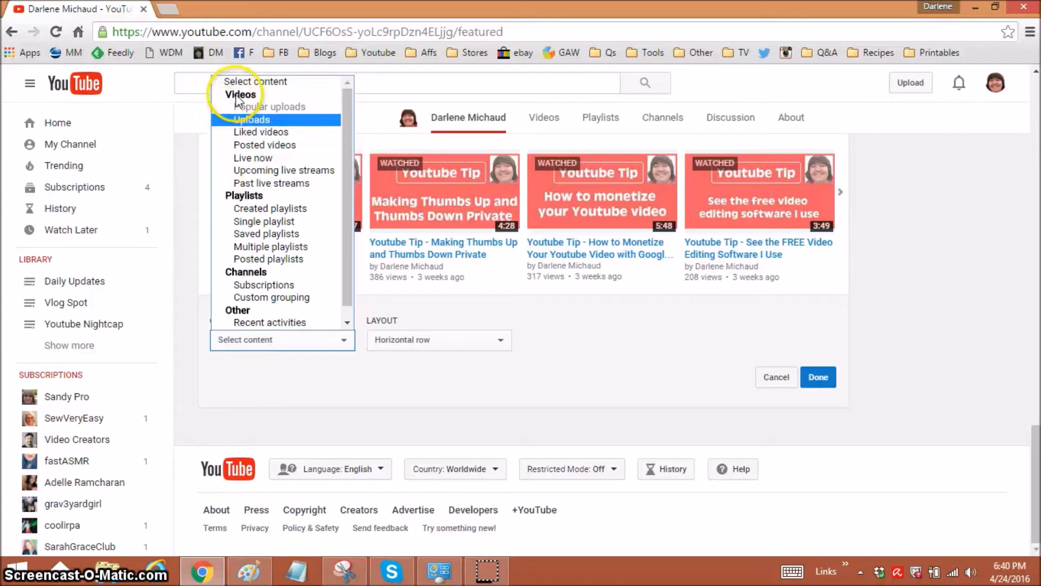
pyautogui.moveTo(271, 183)
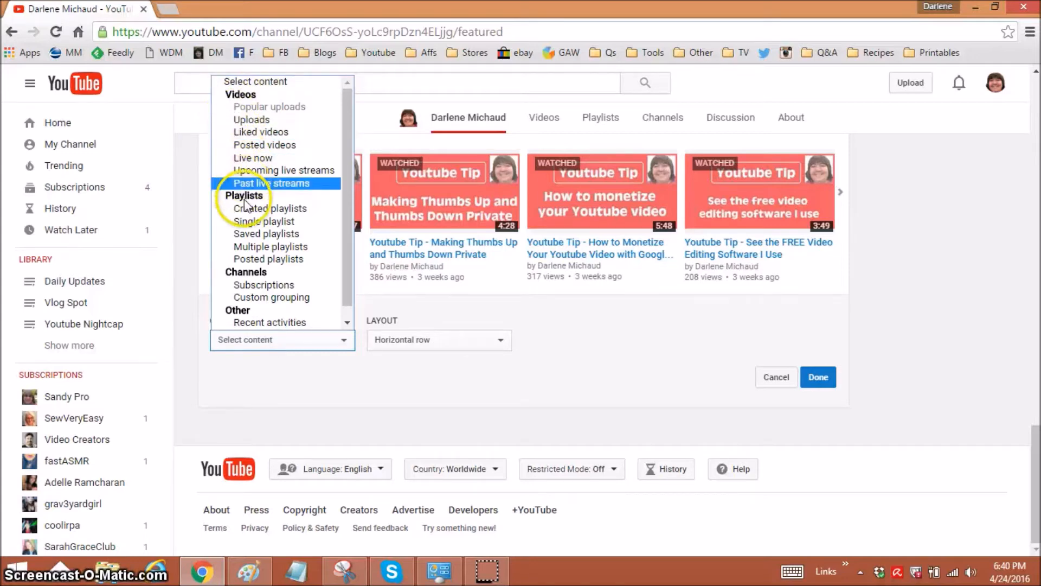
pyautogui.moveTo(269, 259)
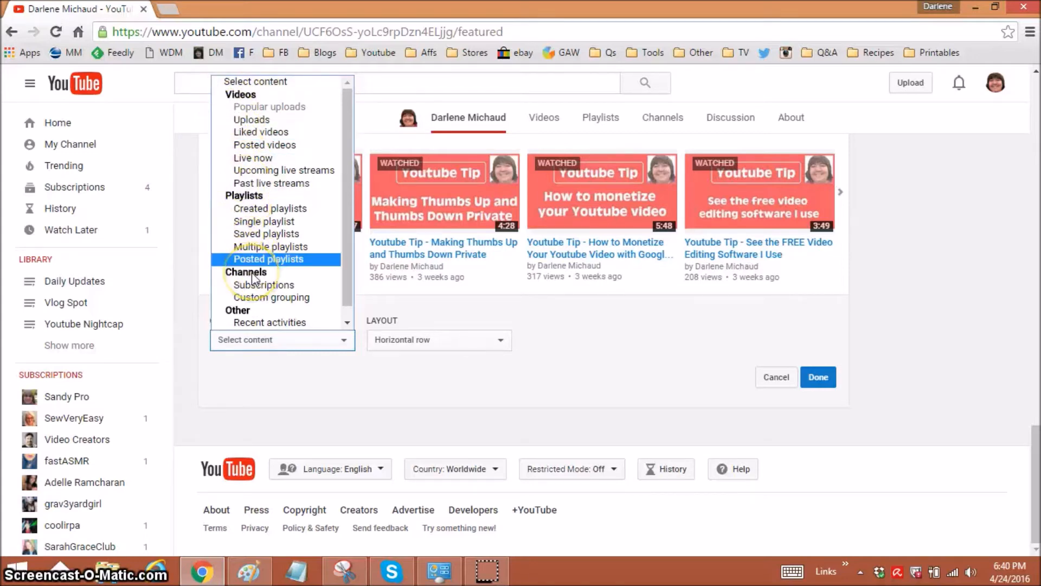
pyautogui.moveTo(268, 322)
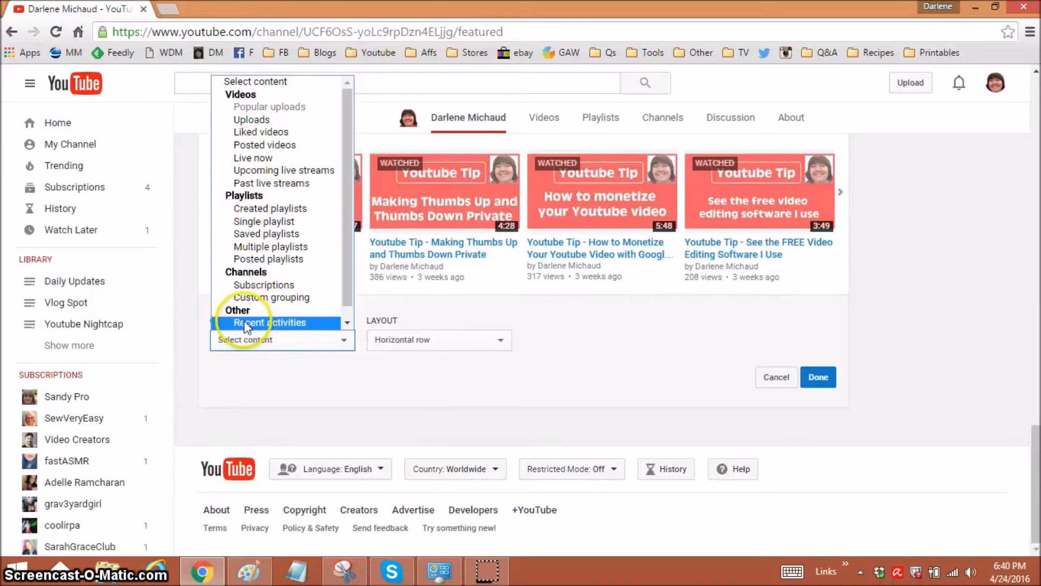
pyautogui.moveTo(265, 234)
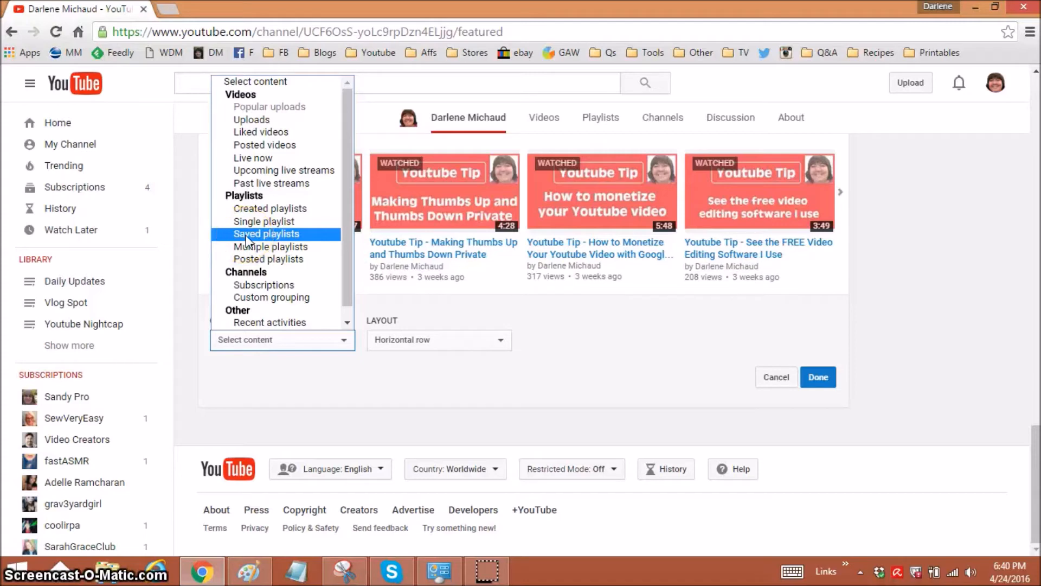
pyautogui.moveTo(251, 119)
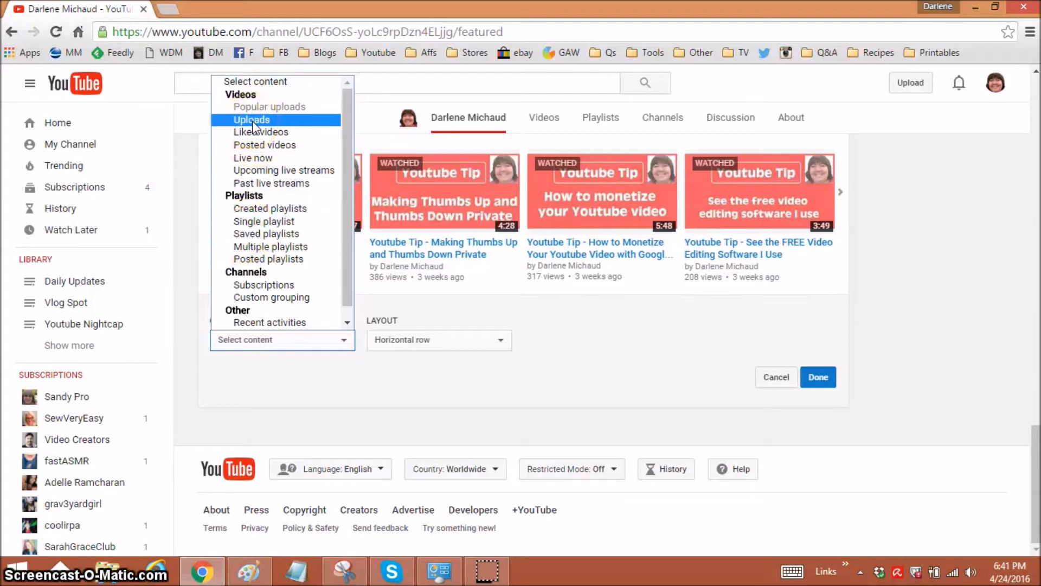
pyautogui.click(251, 119)
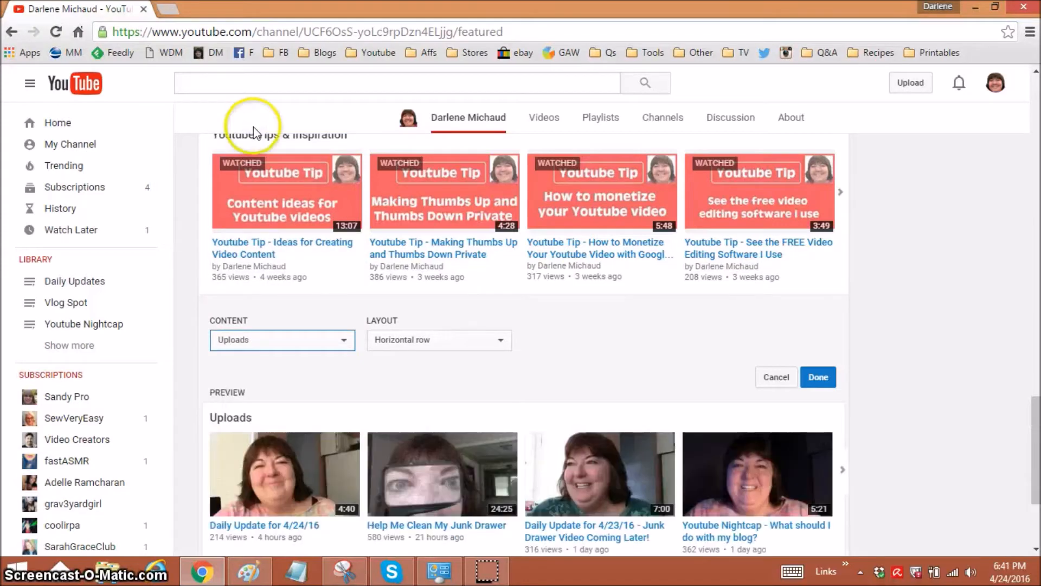
# - Save the new Uploads section with Done
pyautogui.scroll(-3)
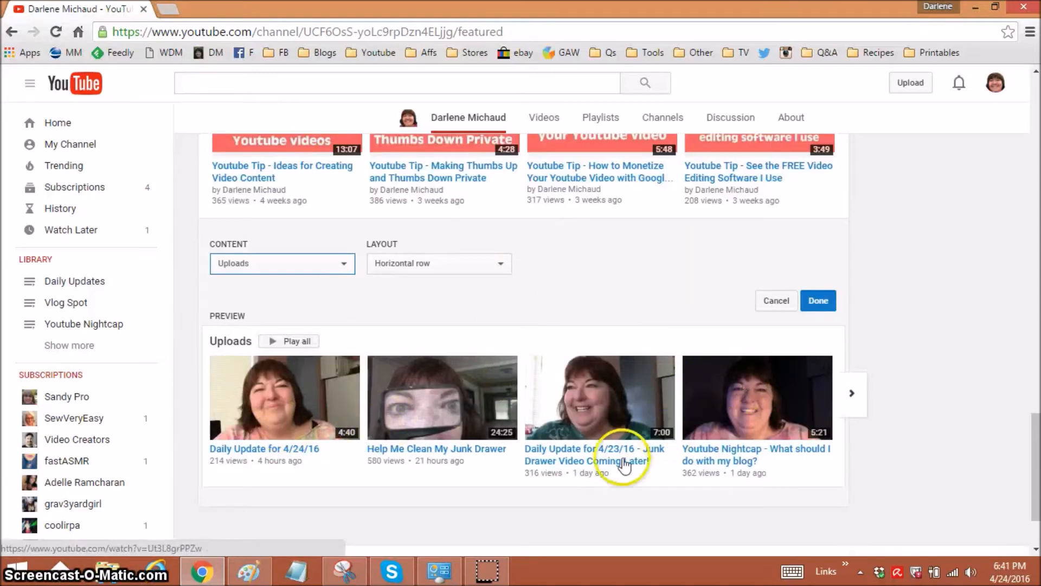
pyautogui.click(819, 300)
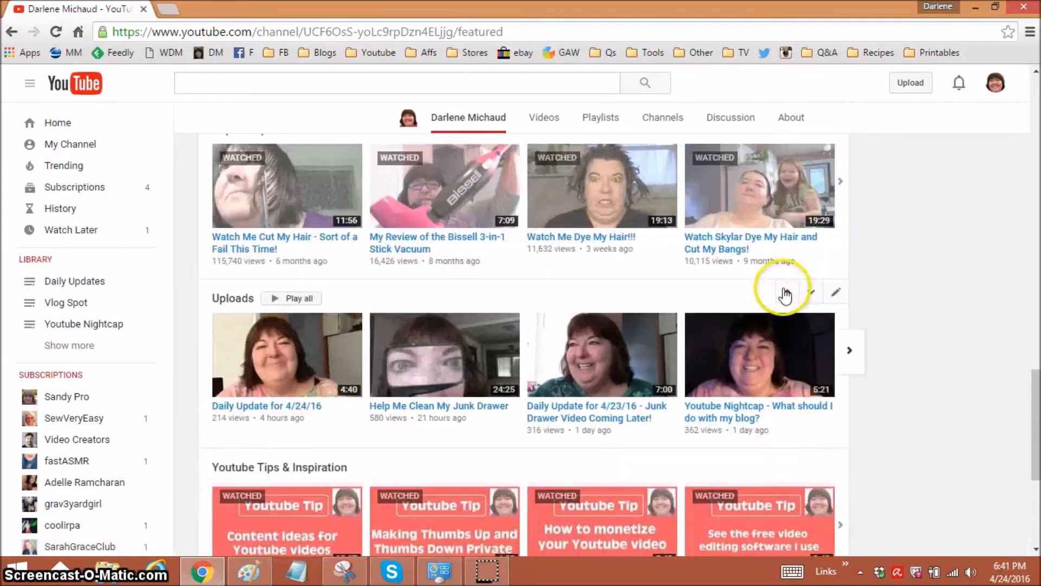
# - Move the Uploads section up to sit under What to watch next, above Tag Along with Me
pyautogui.scroll(-3)
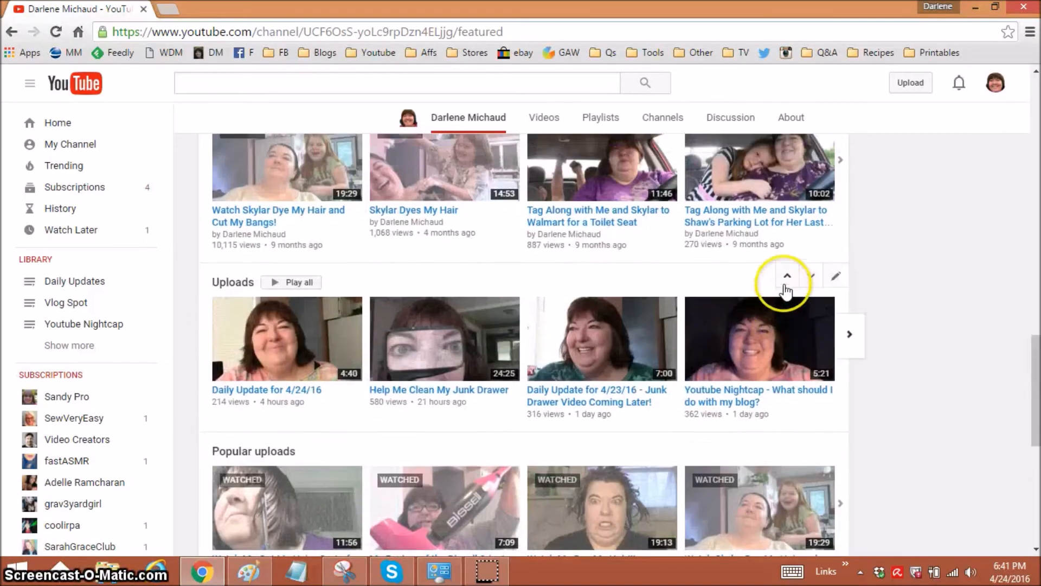
pyautogui.click(787, 275)
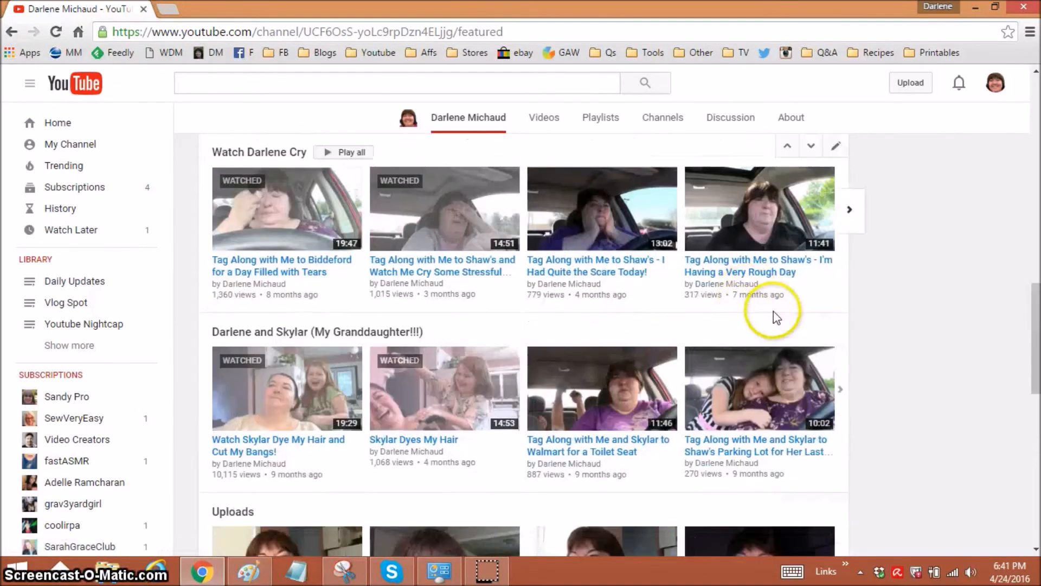
pyautogui.scroll(-3)
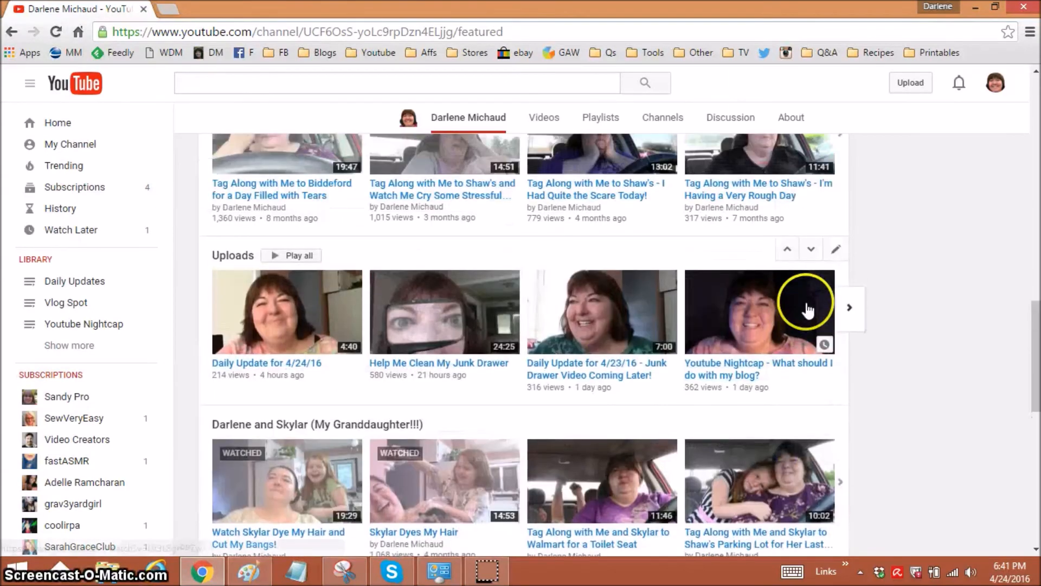
pyautogui.scroll(-3)
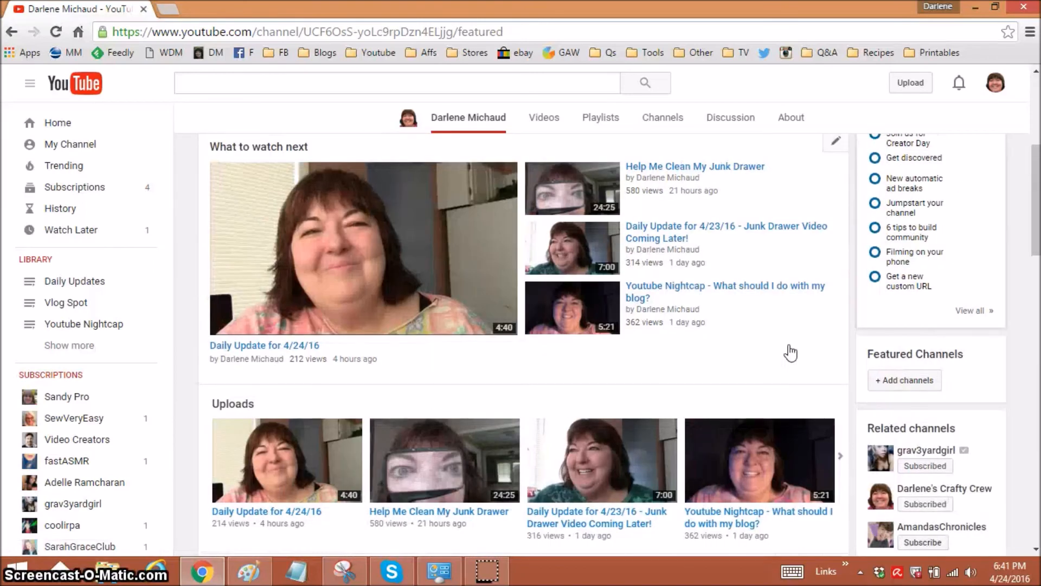
pyautogui.scroll(-3)
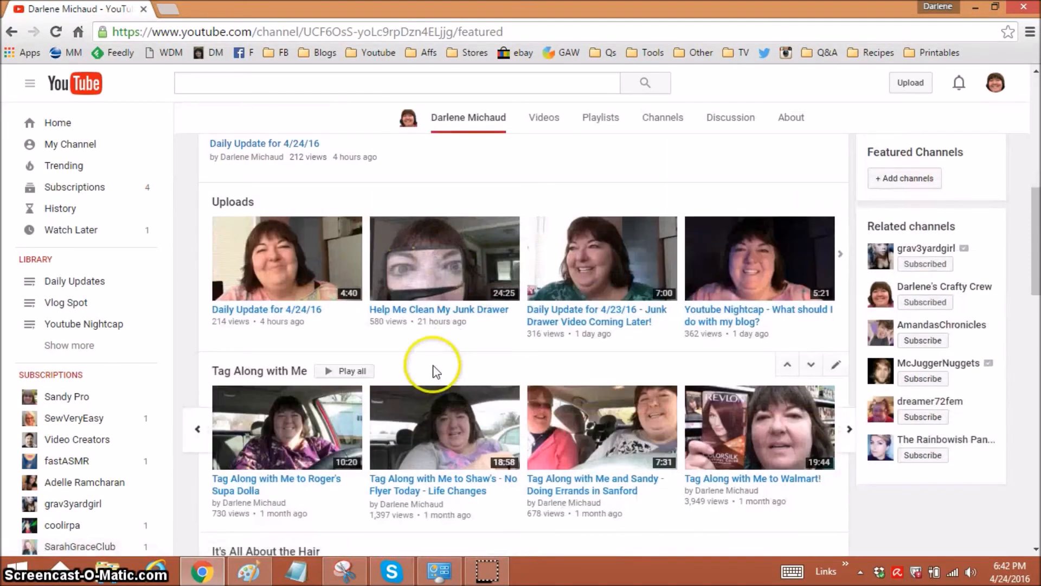